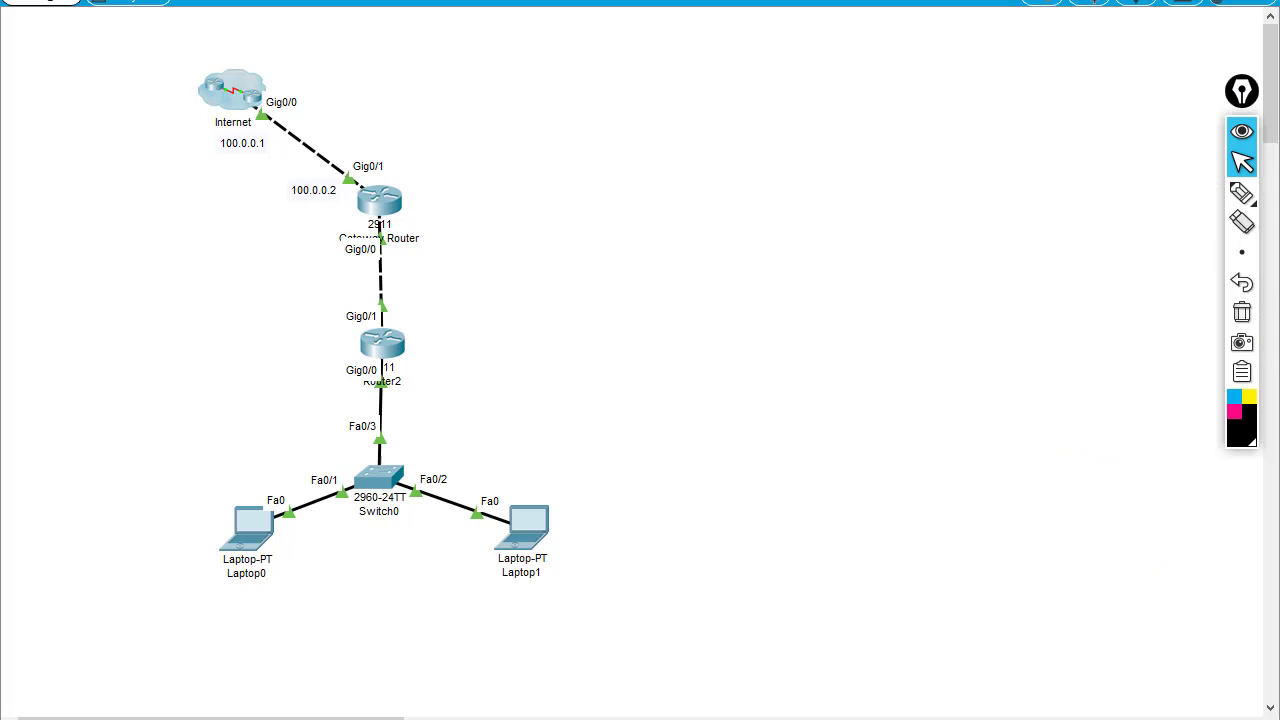
mouse_move(480, 396)
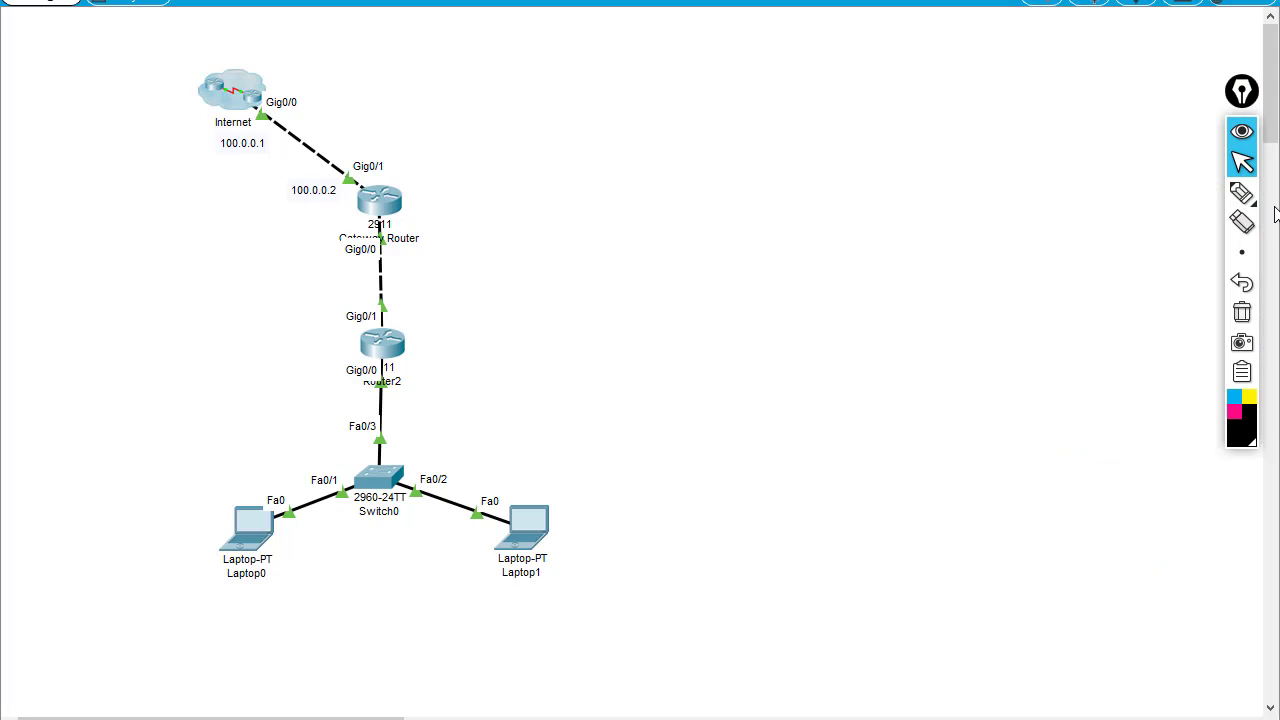
- Add default route 0.0.0.0 0.0.0.0 via 100.0.0.1 on the Gateway Router and confirm ping 8.8.8.8 succeeds
click(1240, 192)
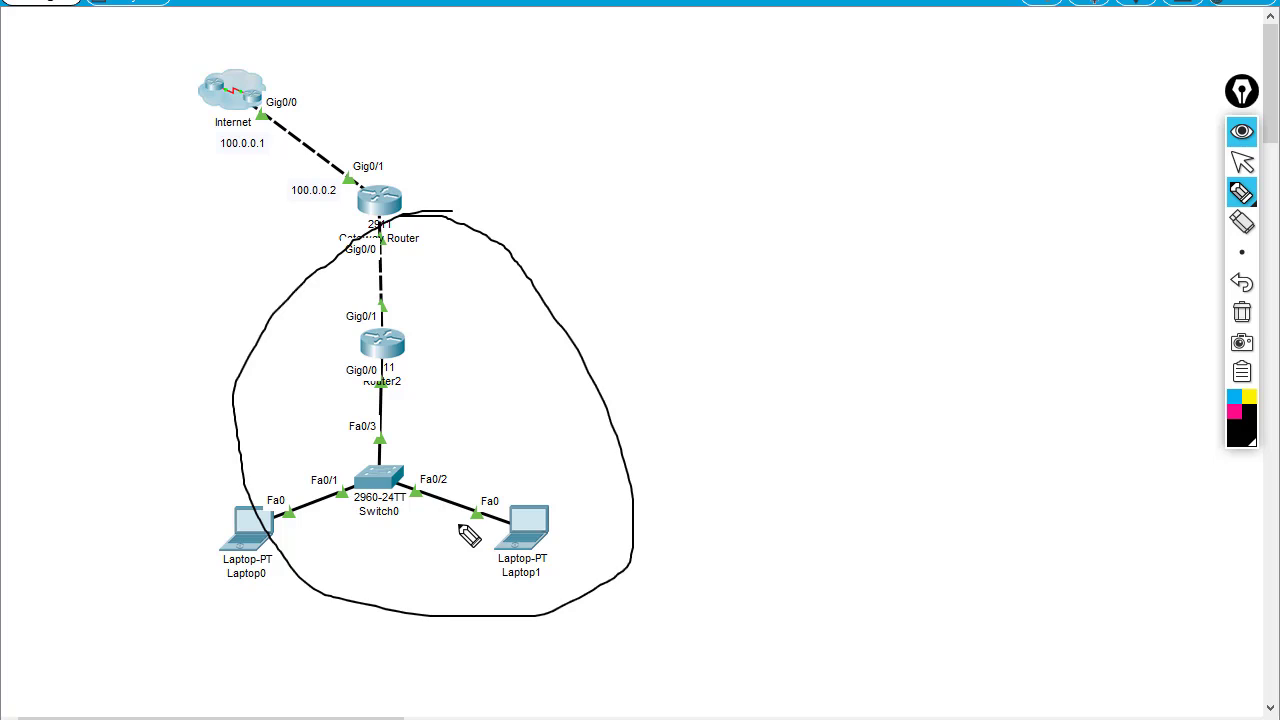
mouse_move(628, 424)
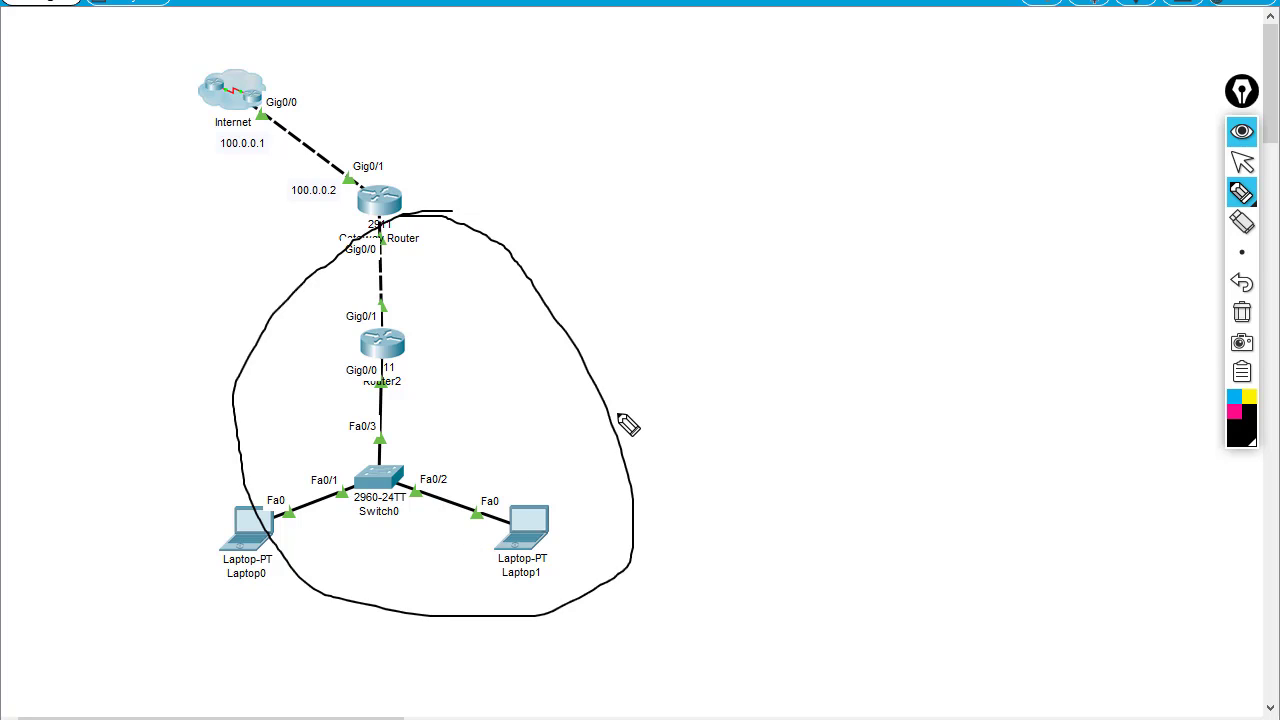
mouse_move(748, 292)
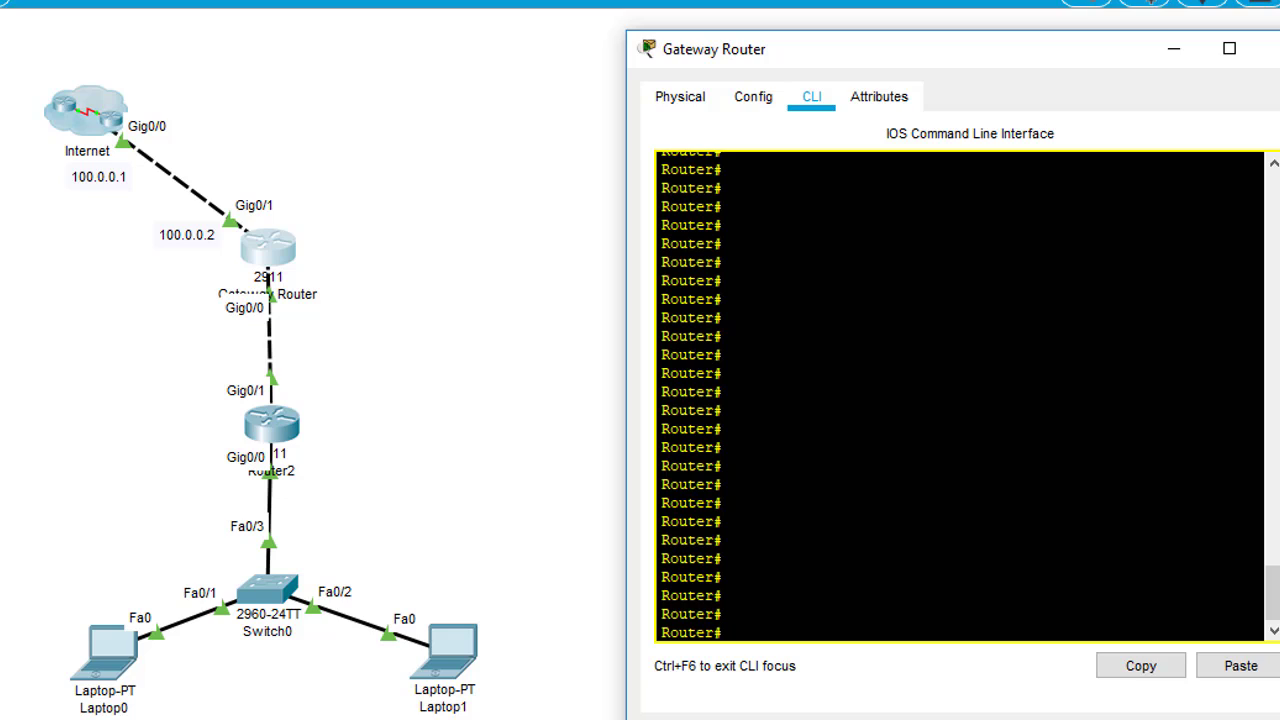
text(ping)
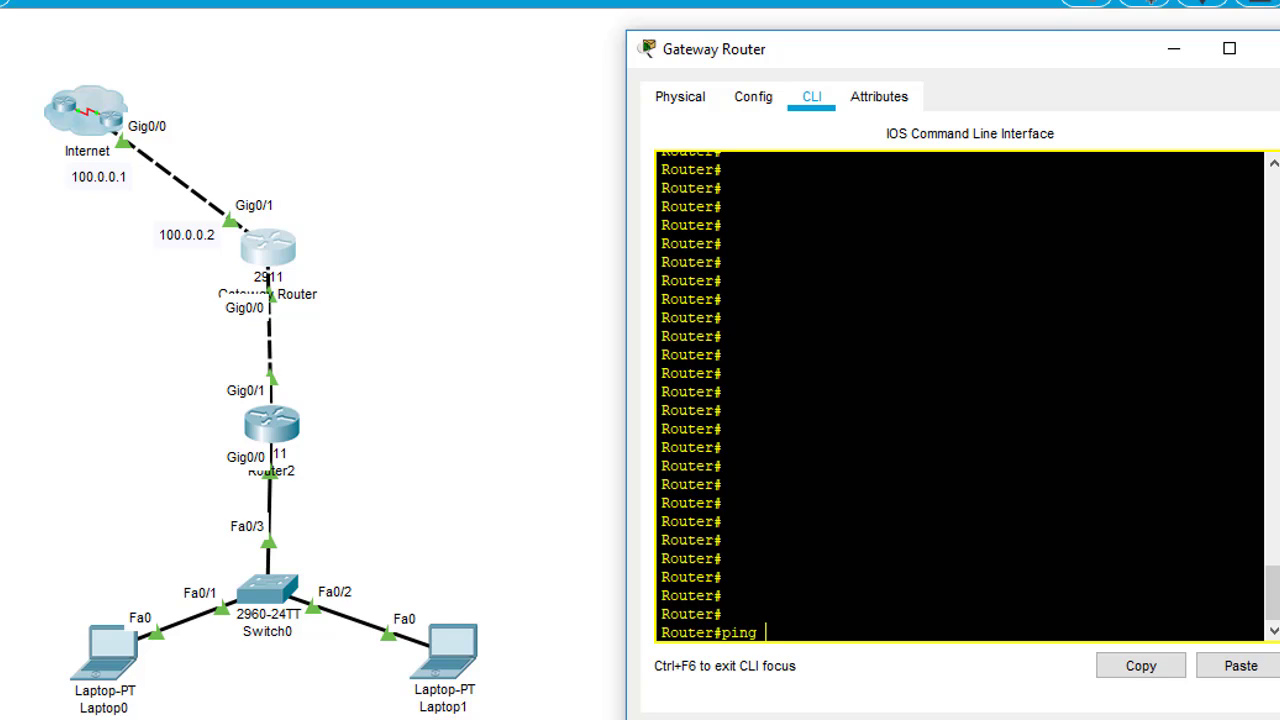
text(8.8.8.8)
text(conf t)
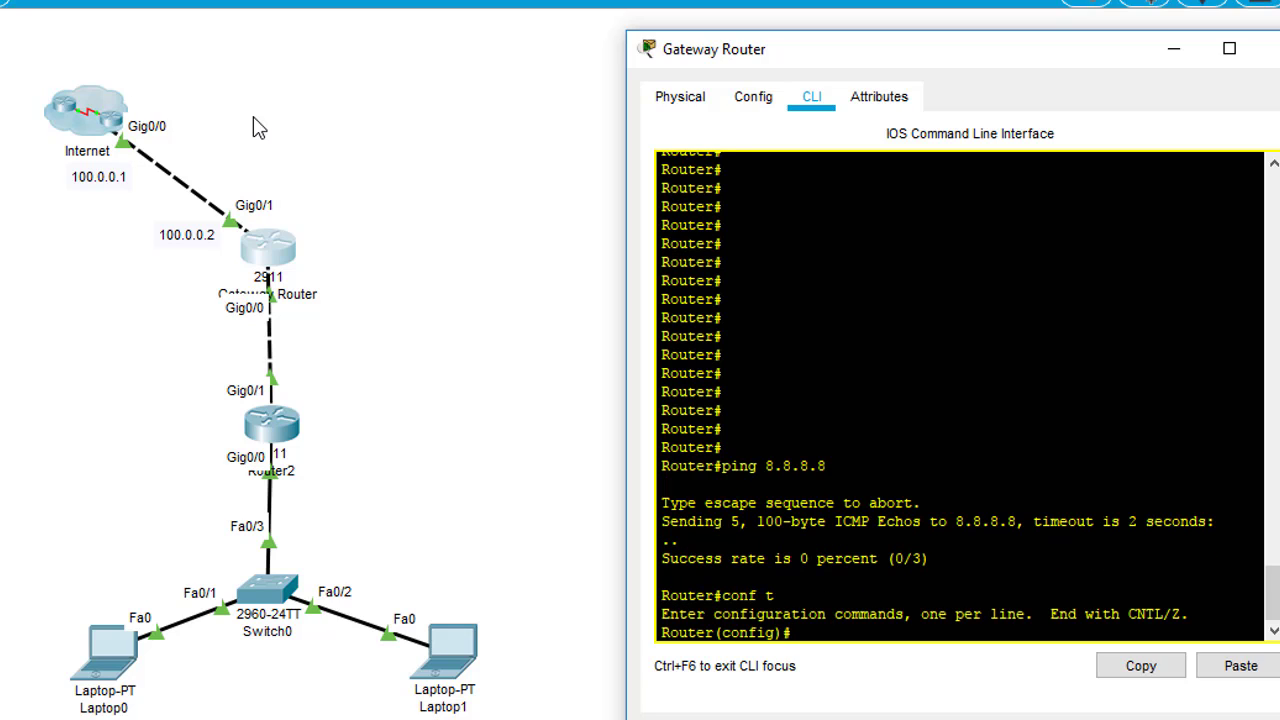
text(ip route 0.0.0.0 0.0.0)
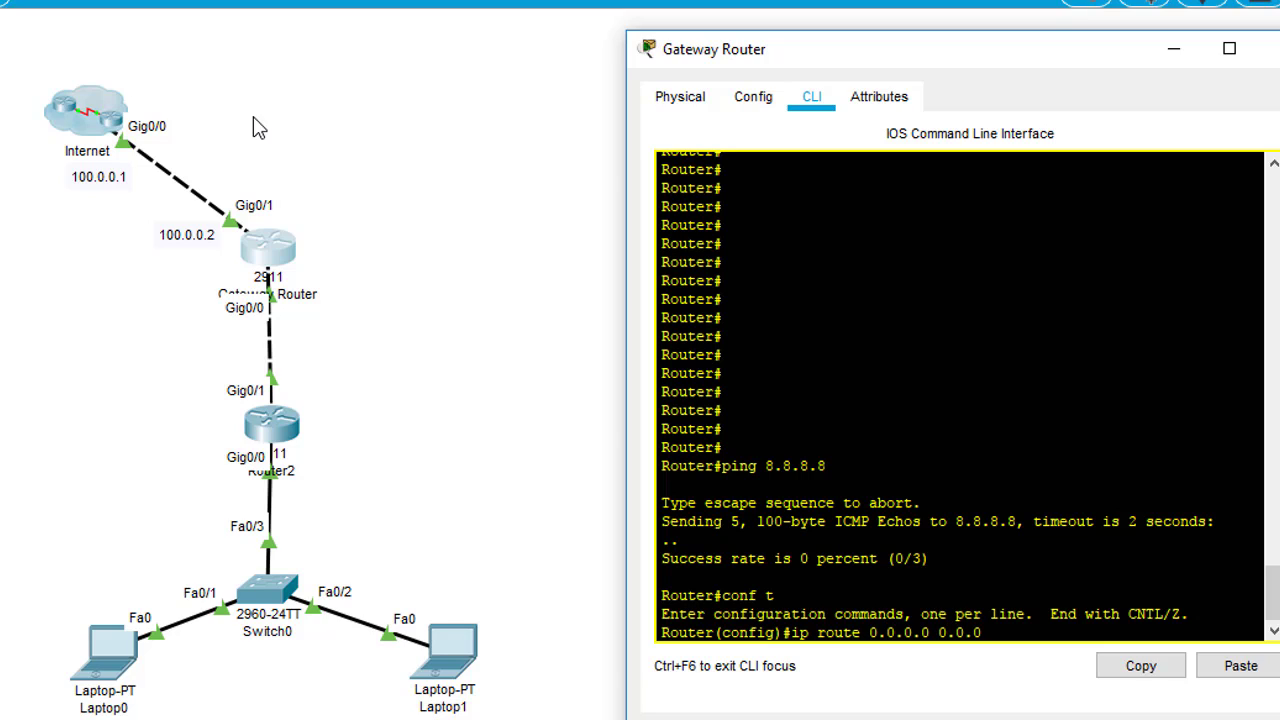
text(100.0.0.1)
text(pin)
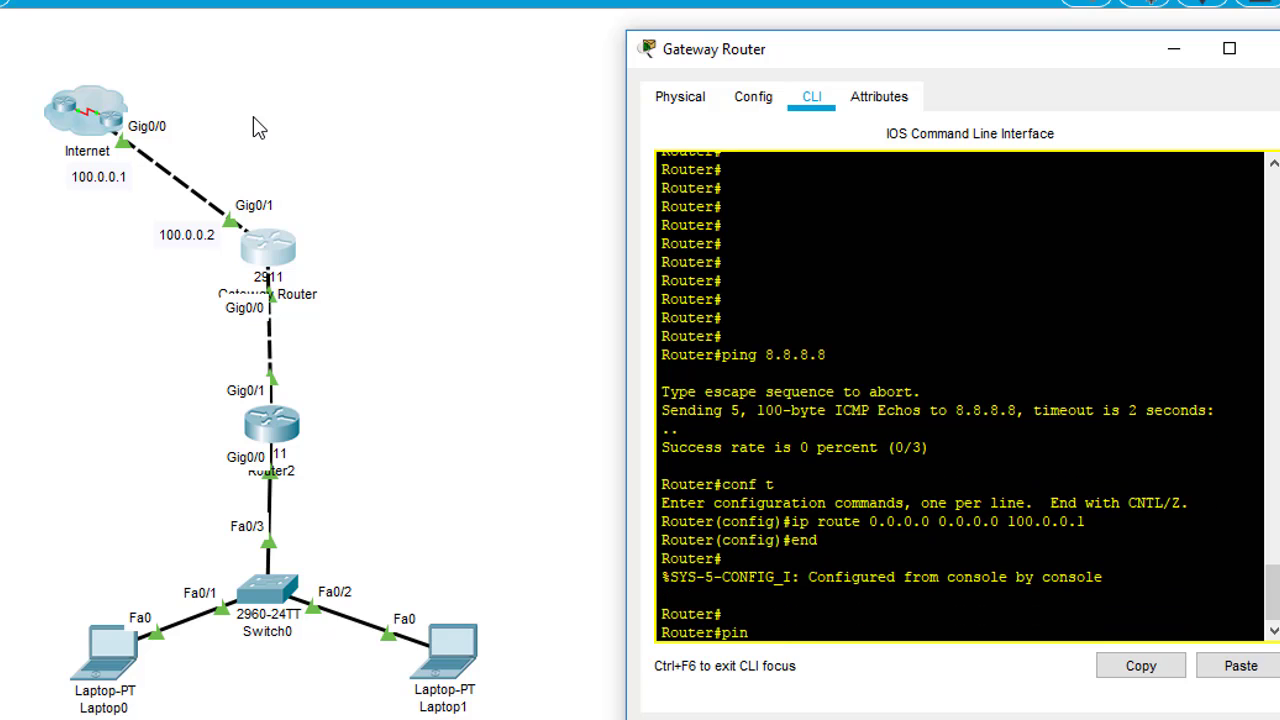
text(g 8.8.8.8)
key(Enter)
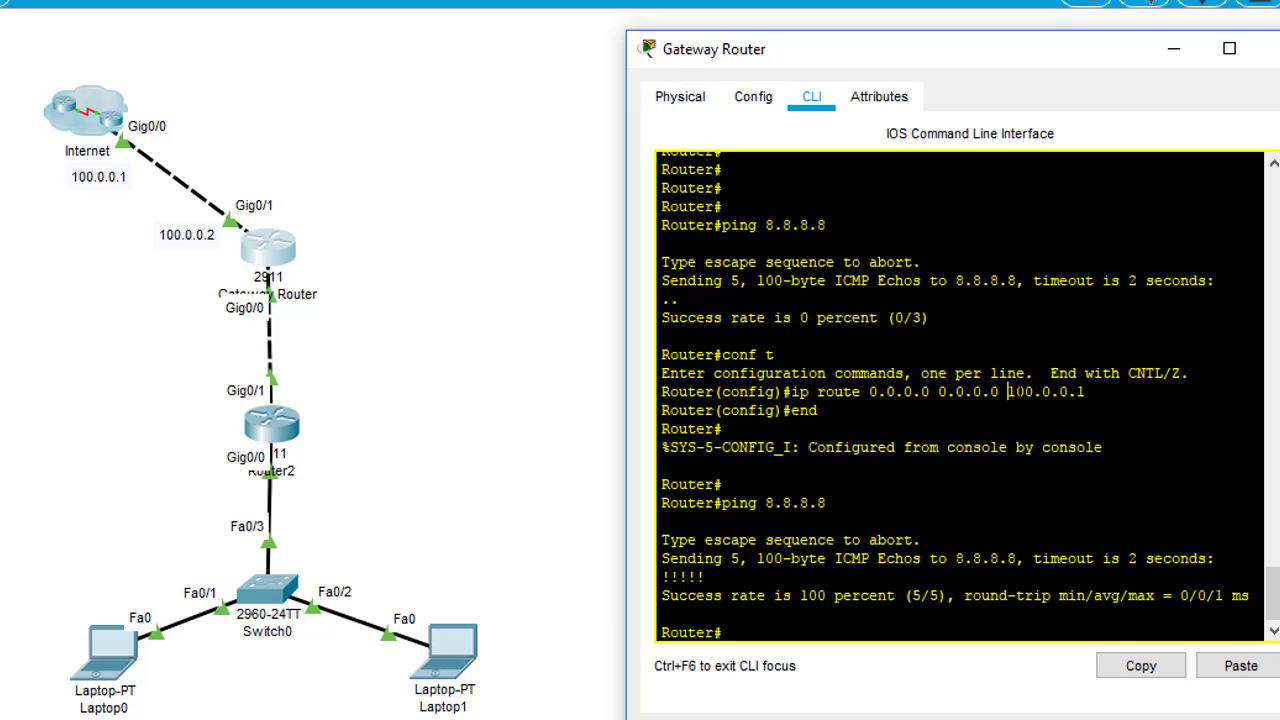
double_click(1040, 392)
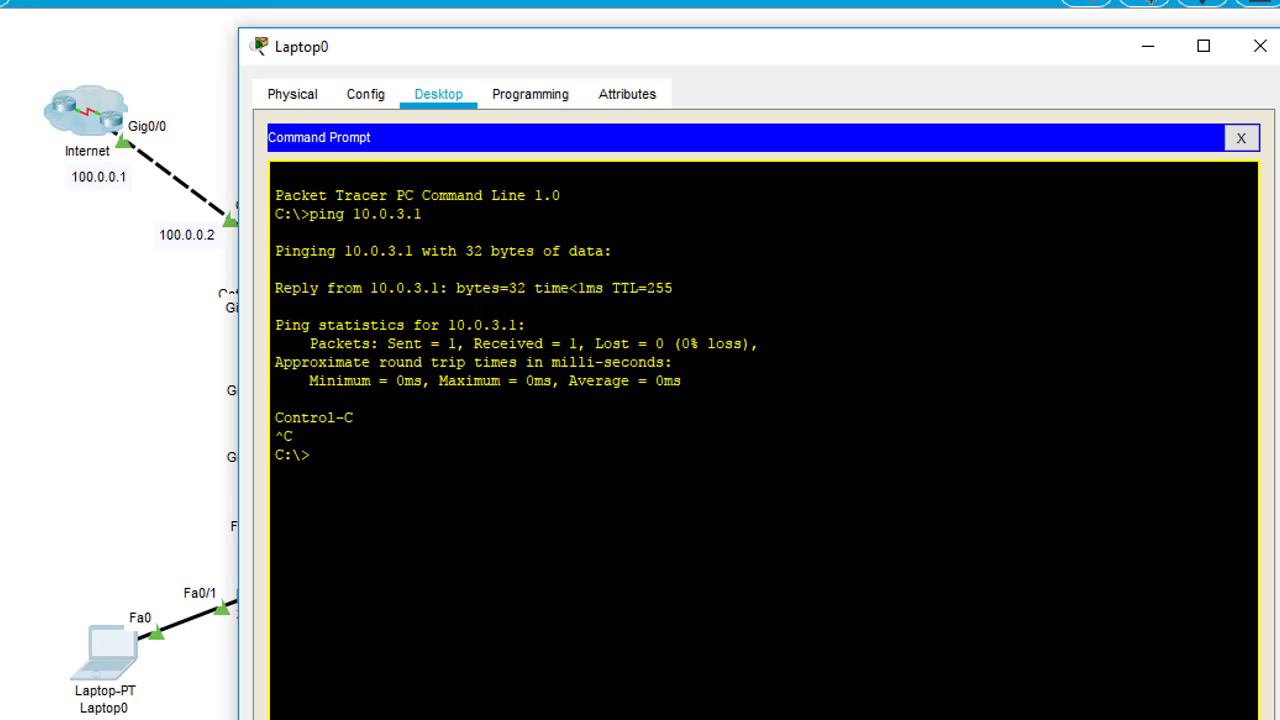
- From Laptop0's command prompt, ping 8.8.8.8
text(ping)
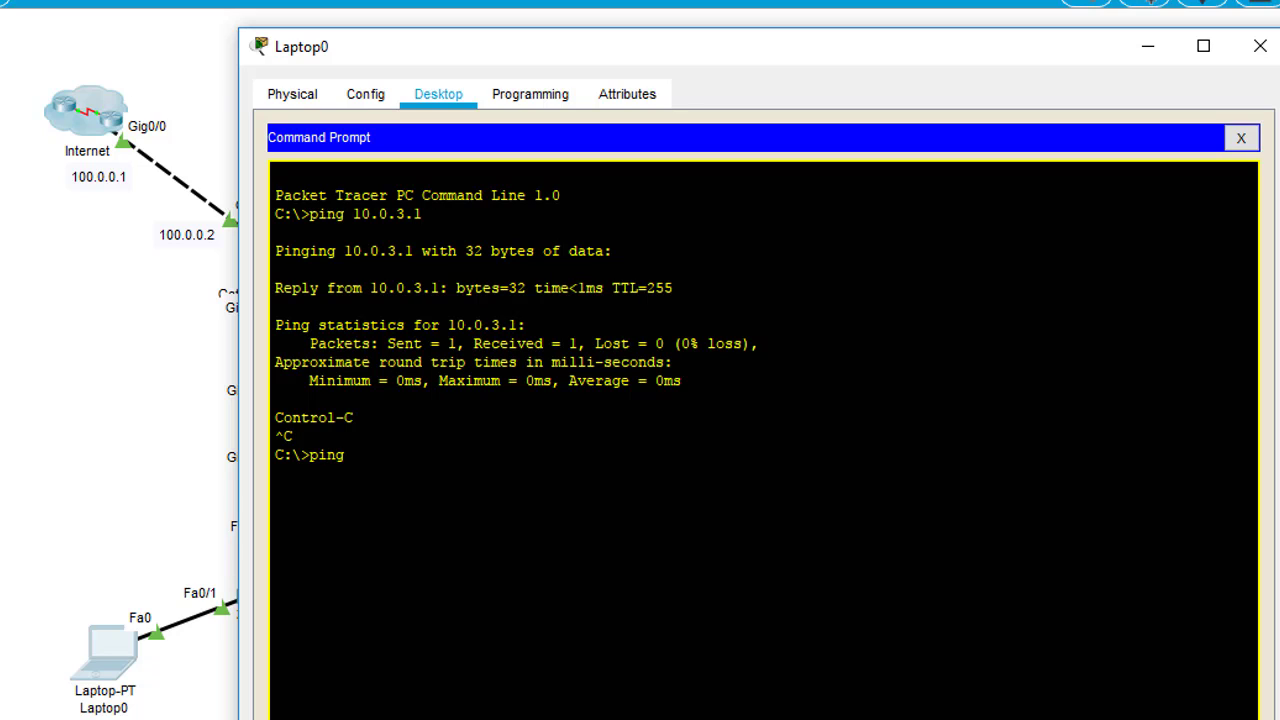
text(8.8.8)
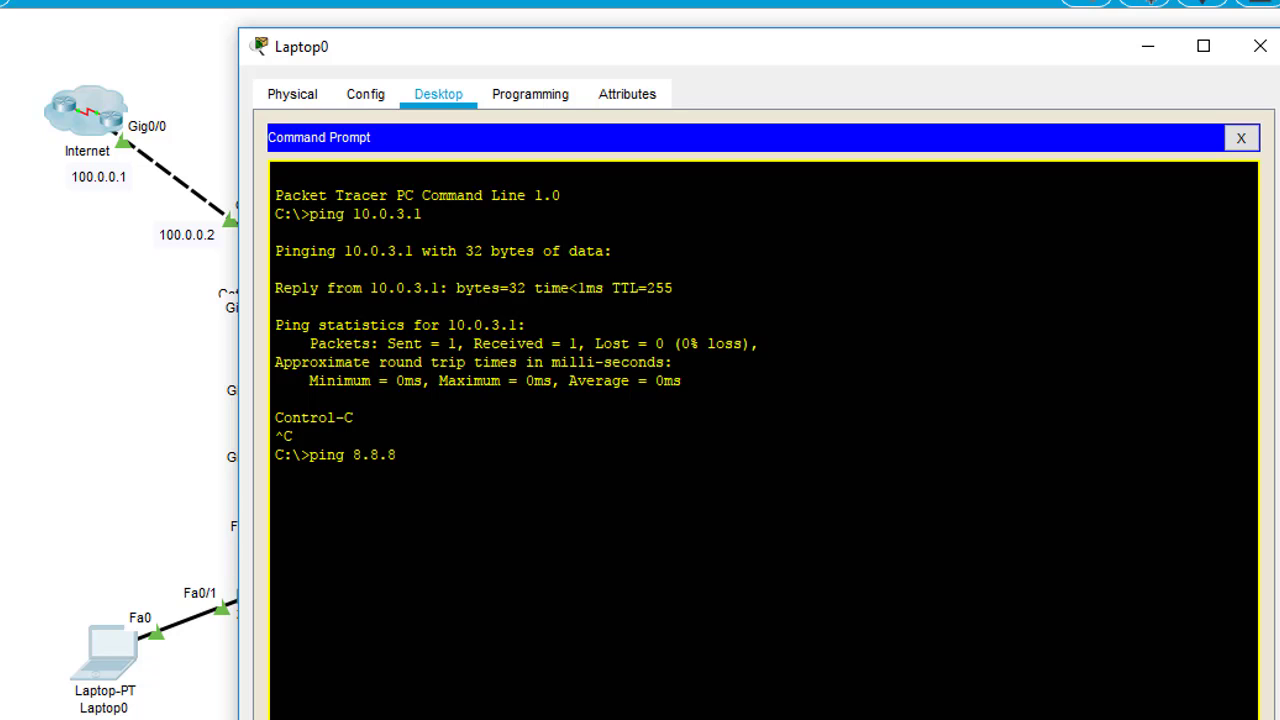
key(enter)
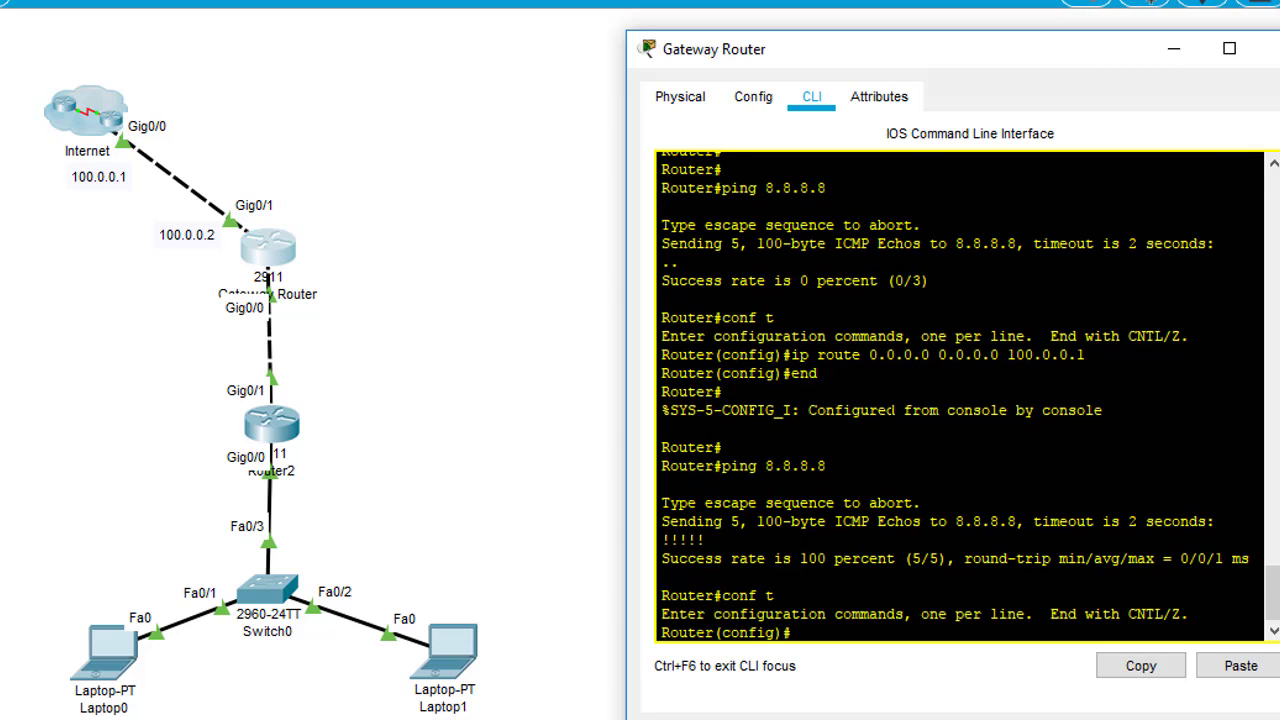
- Under router rip, set default-information originate so RIP advertises the default route, then close the router
text(router rip)
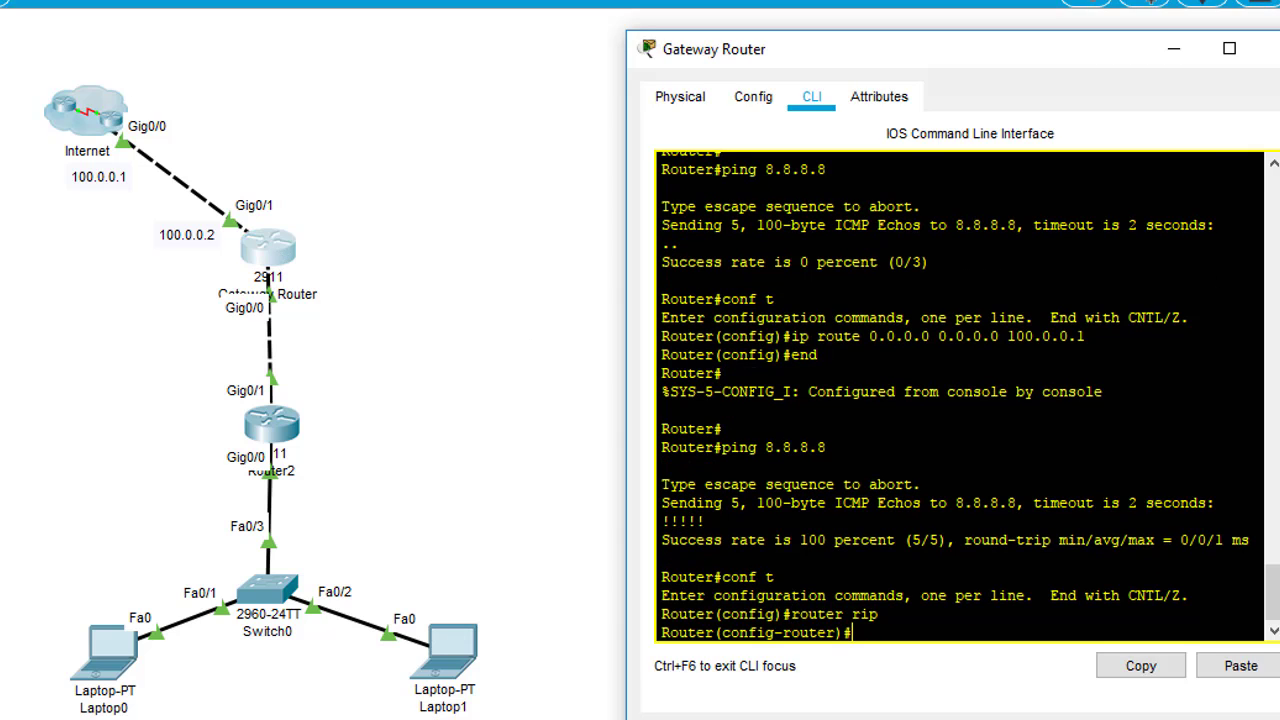
text(default-information)
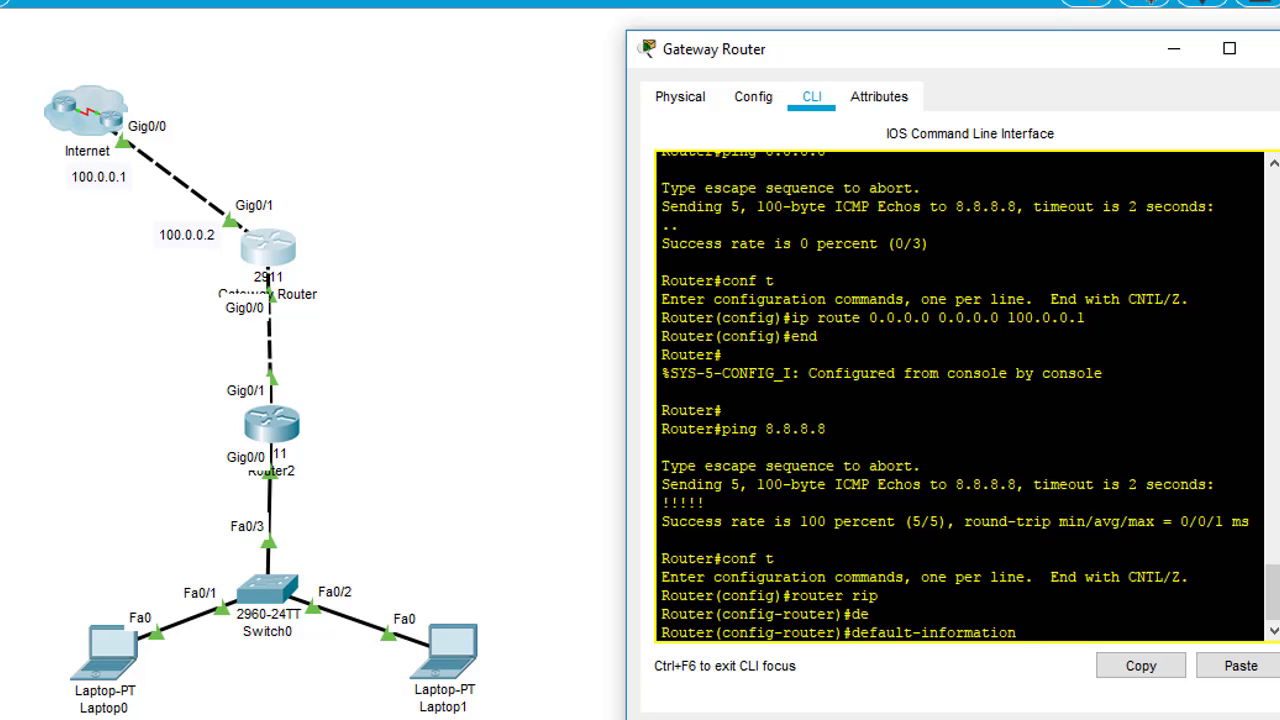
text(default-information originate)
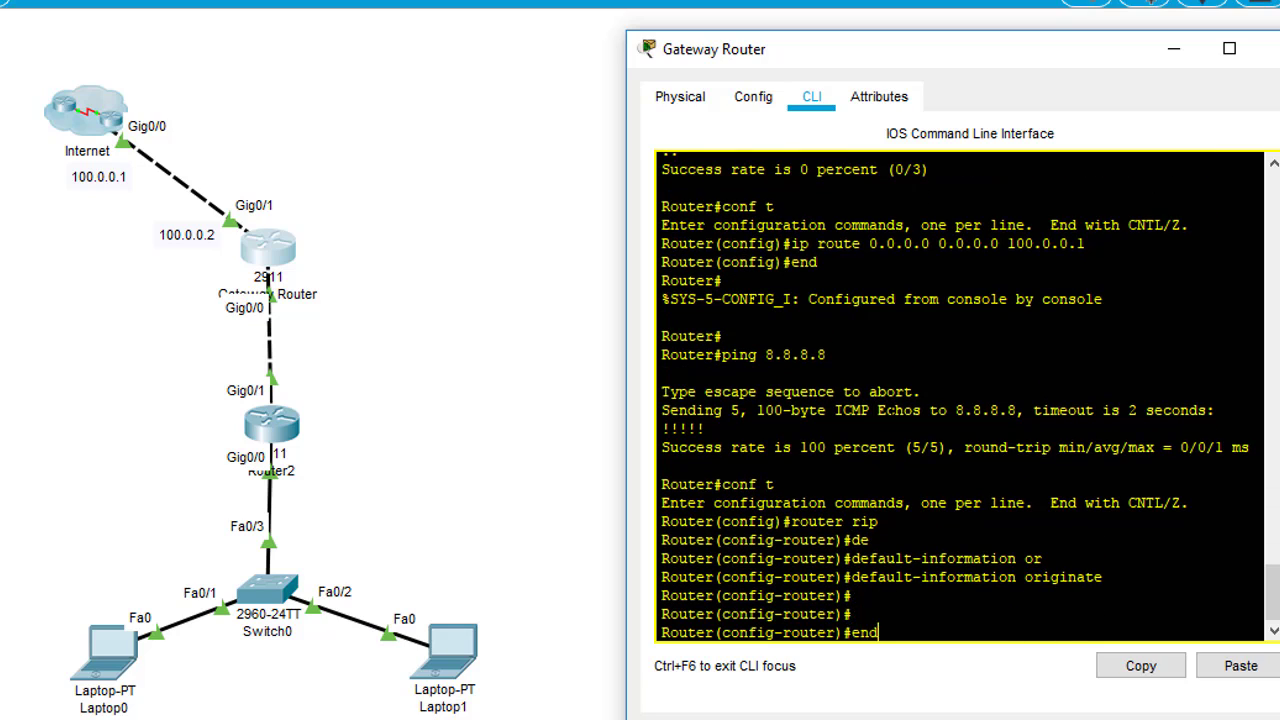
click(1228, 48)
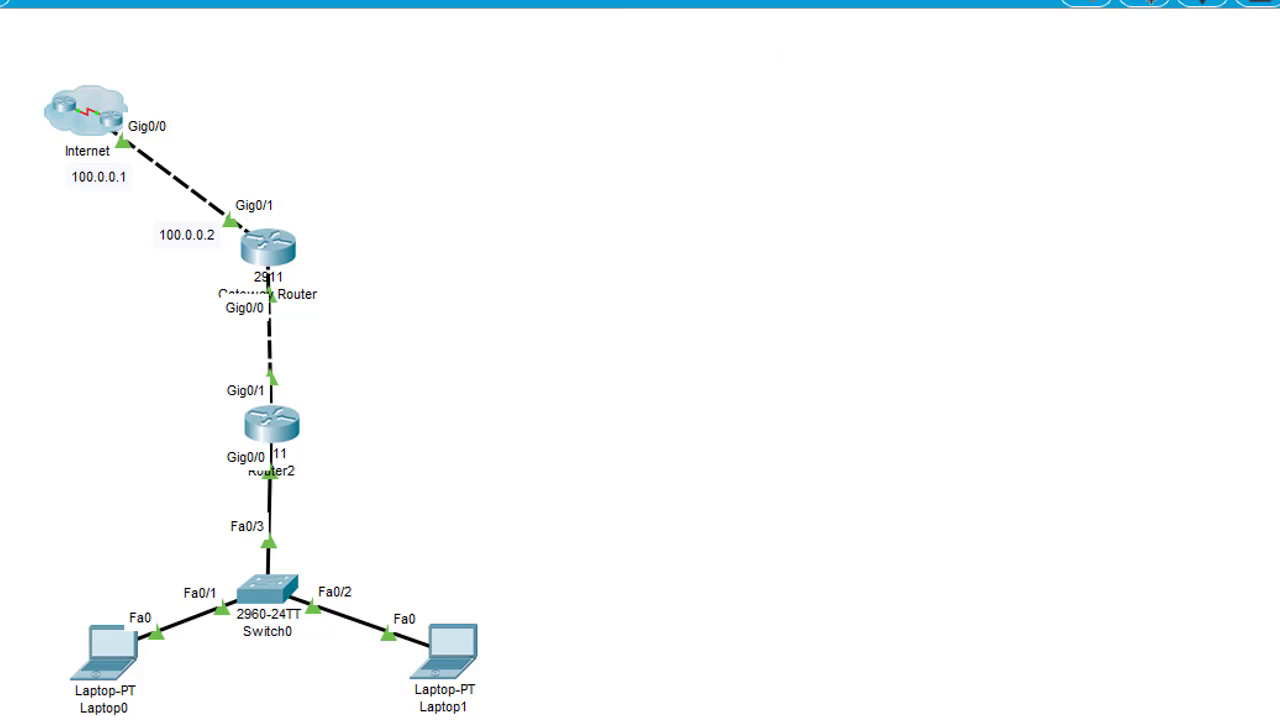
- Retry ping 8.8.8.8 from Laptop0's command prompt
click(96, 656)
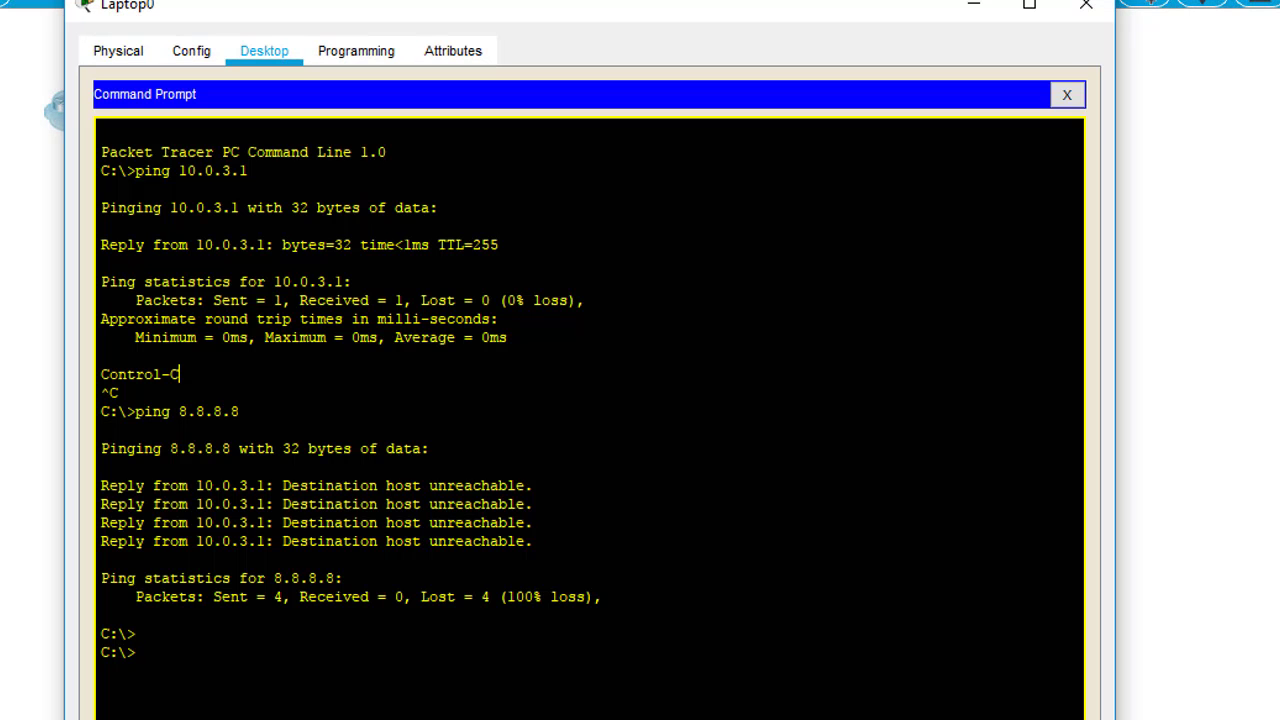
text(ping 8.8.8.8)
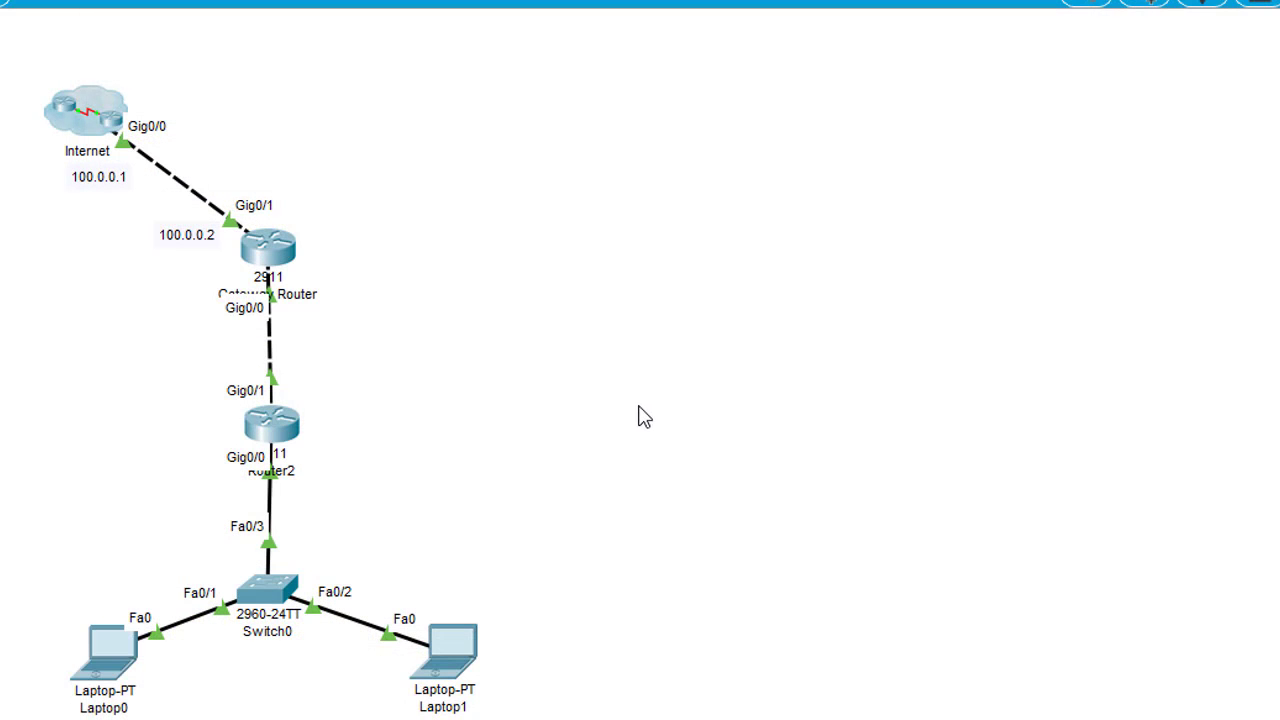
mouse_move(610, 420)
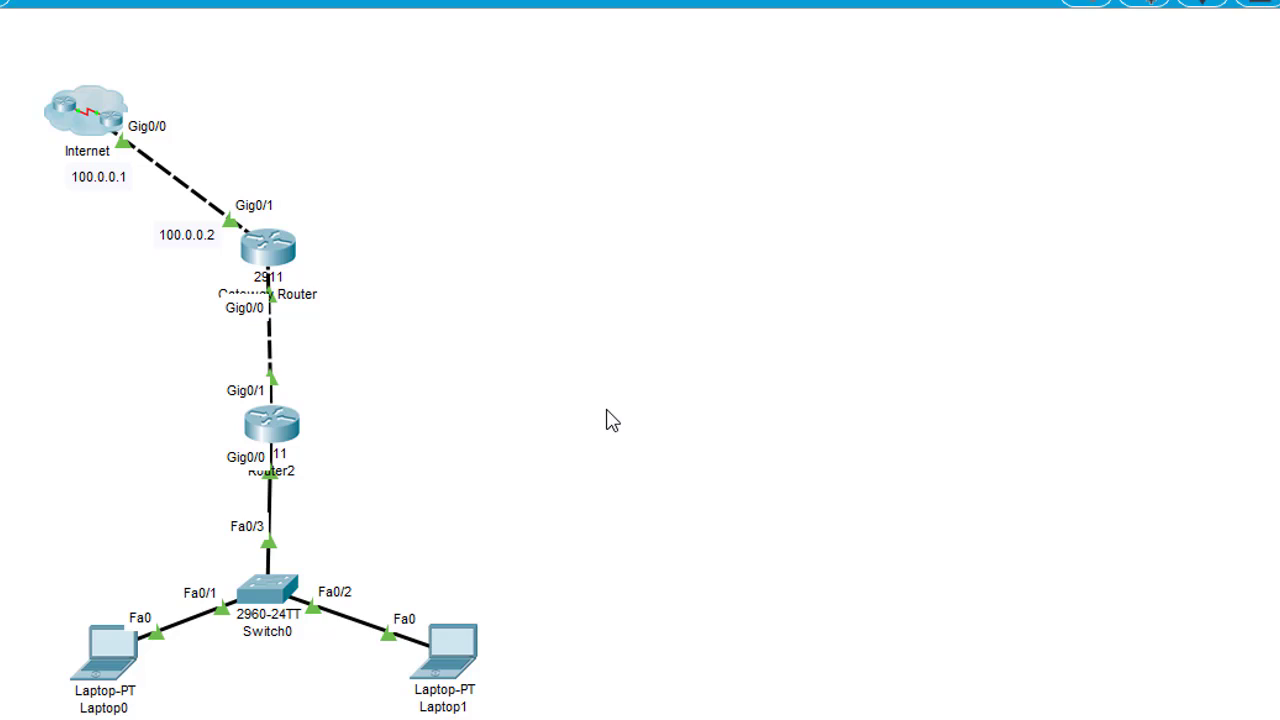
mouse_move(620, 434)
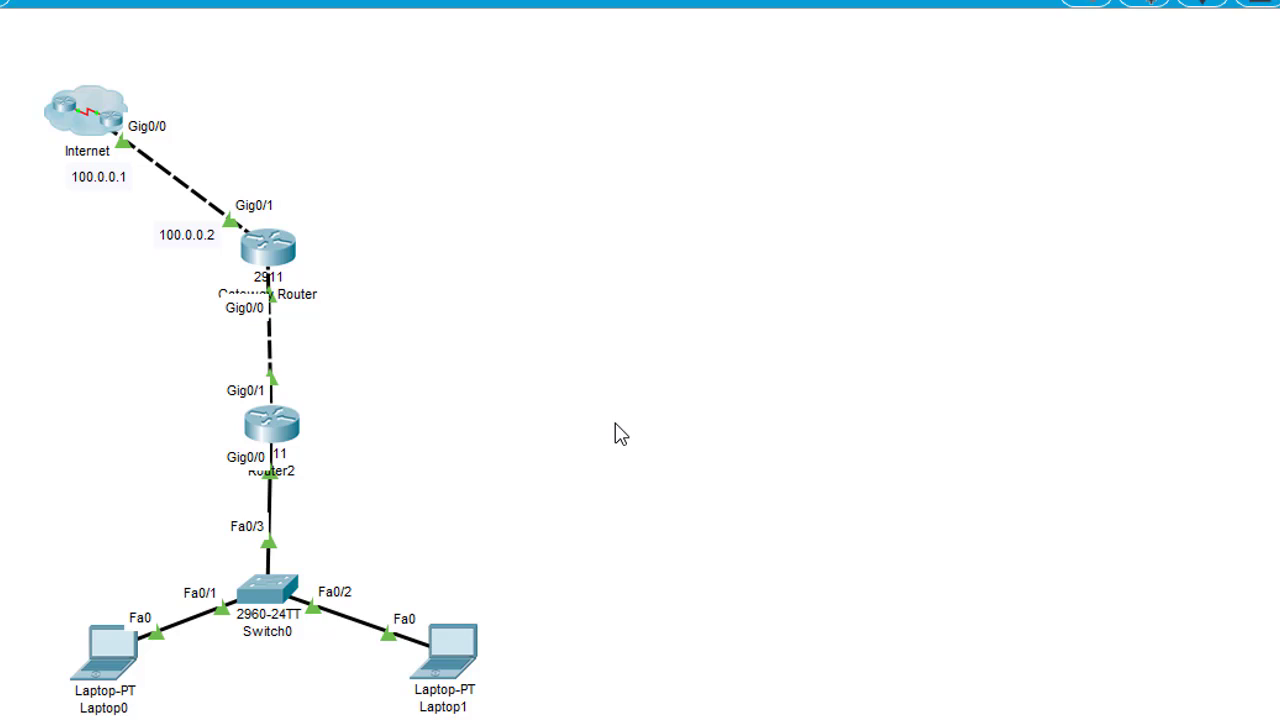